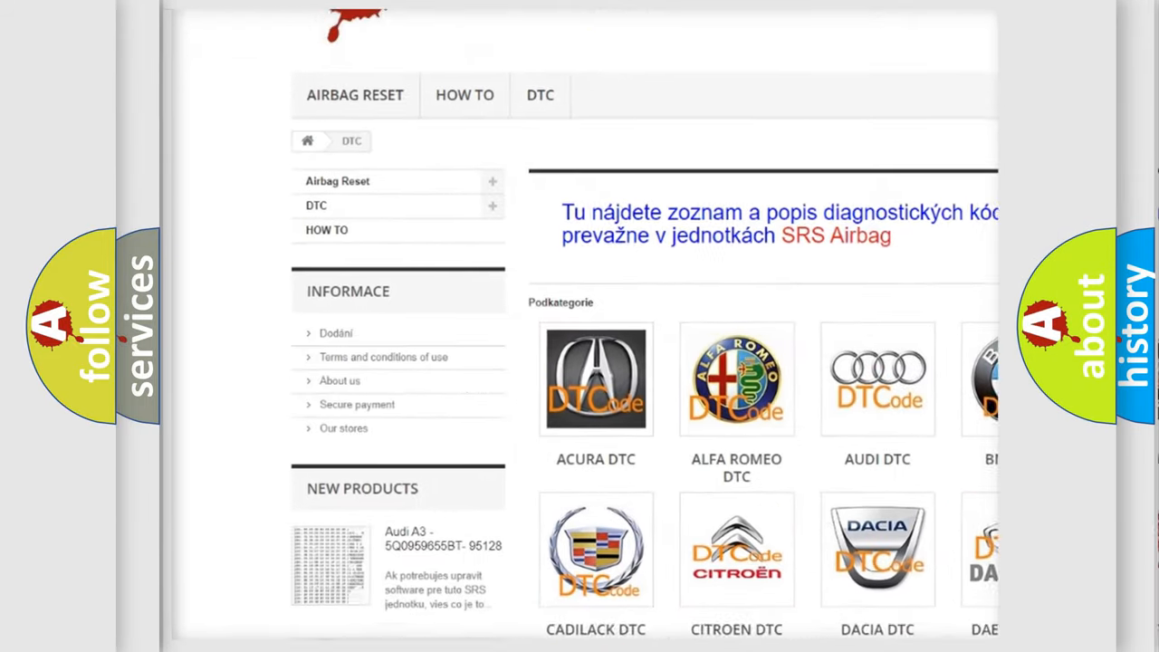
{"action": "scroll", "scroll_direction": "down", "scroll_amount": 3}
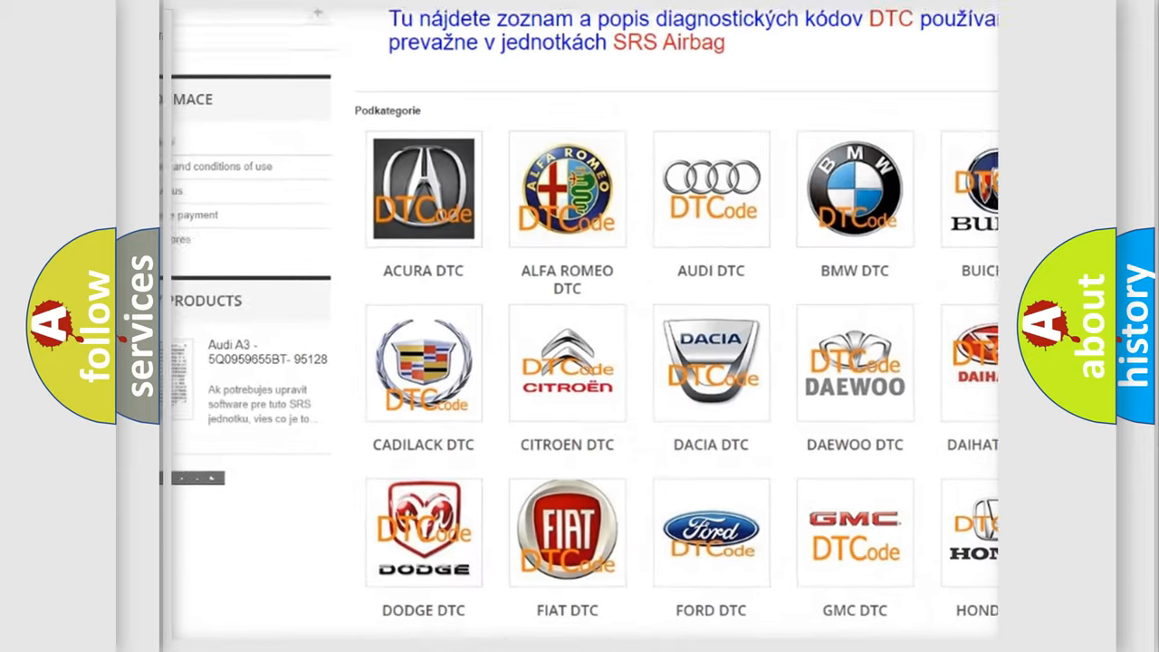
{"action": "scroll", "scroll_direction": "down", "scroll_amount": 3}
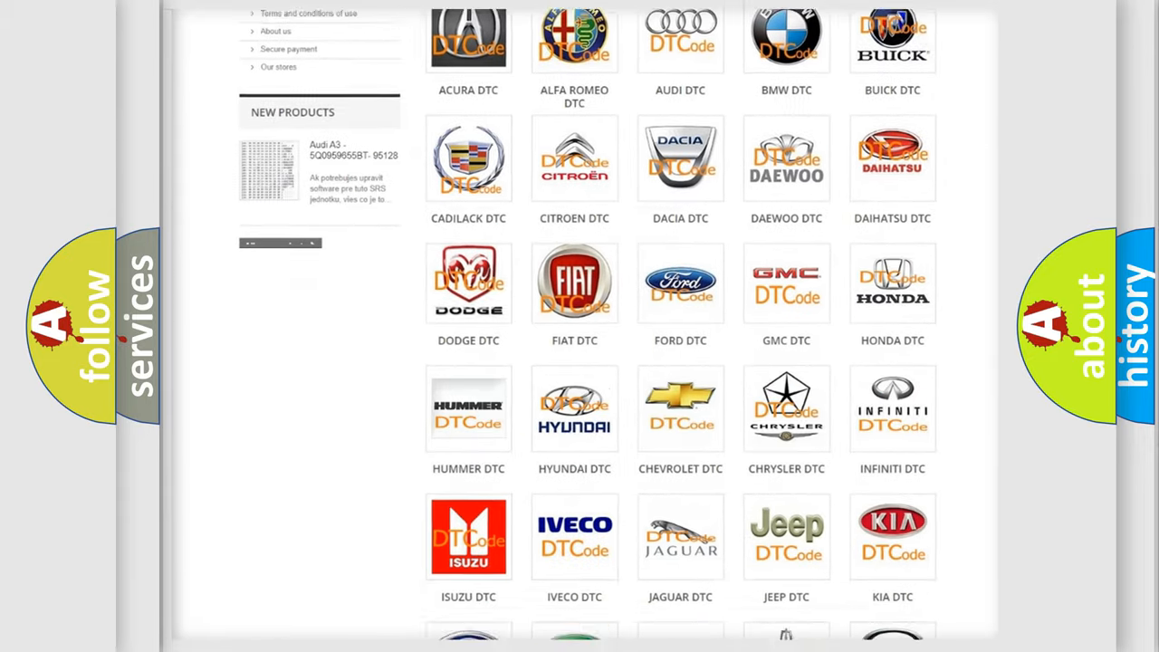
{"action": "scroll", "scroll_direction": "down", "scroll_amount": 3}
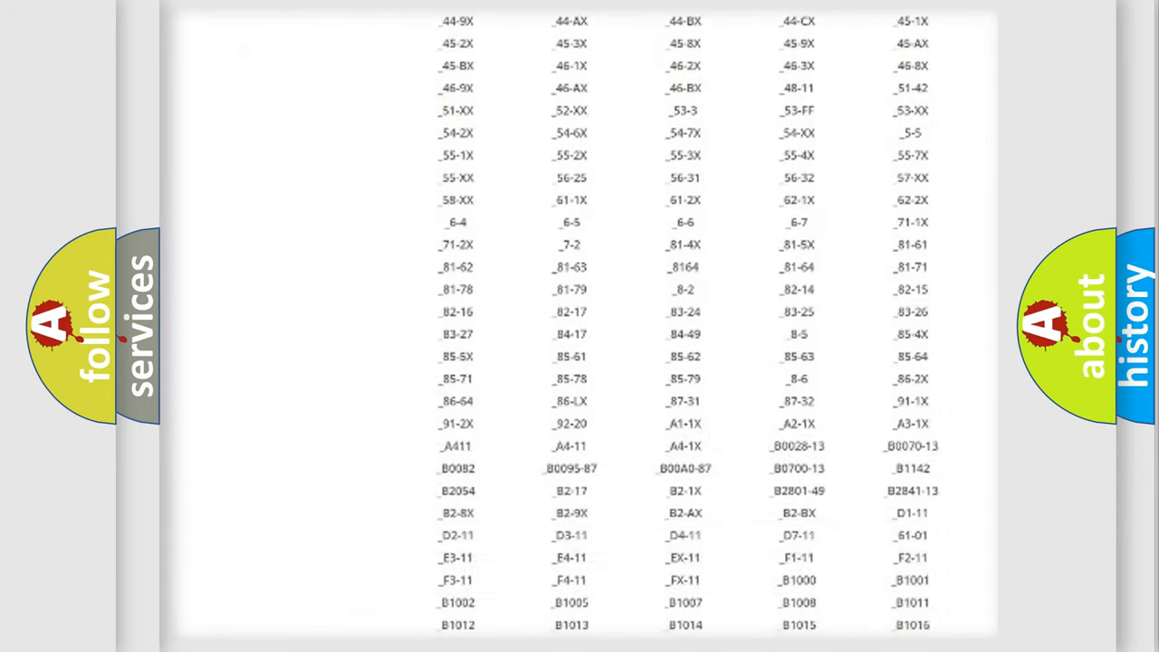
{"action": "scroll", "scroll_direction": "down", "scroll_amount": 3}
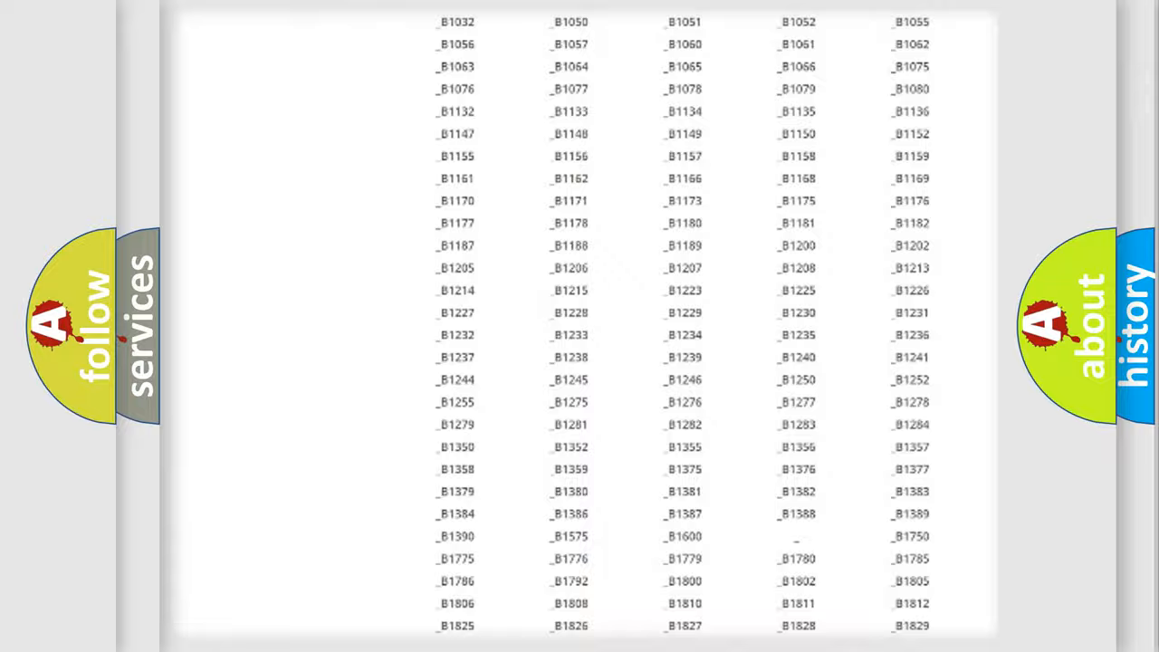